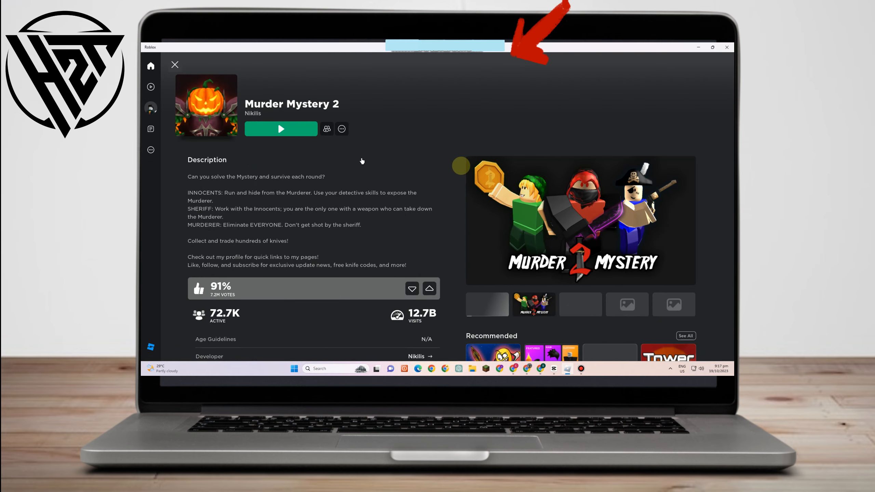
Step: Launch Murder Mystery 2 via the green Play button and choose Download and Install Roblox
scroll("down", 3)
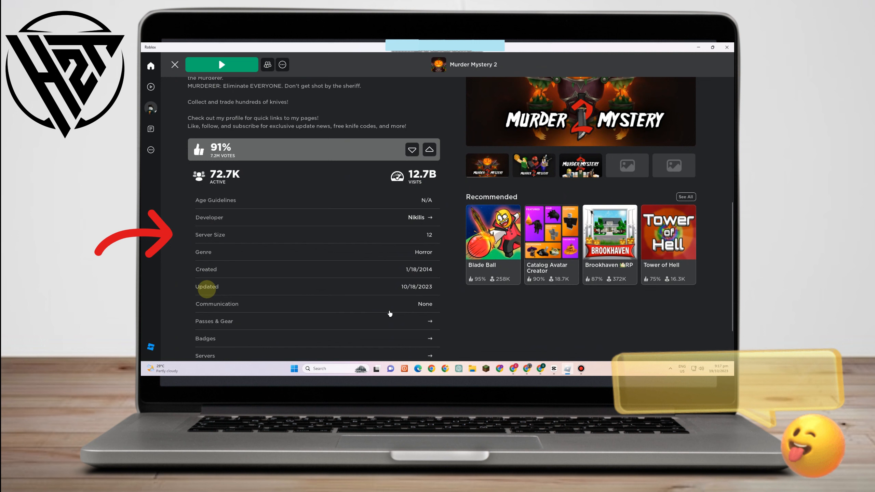
scroll("down", 3)
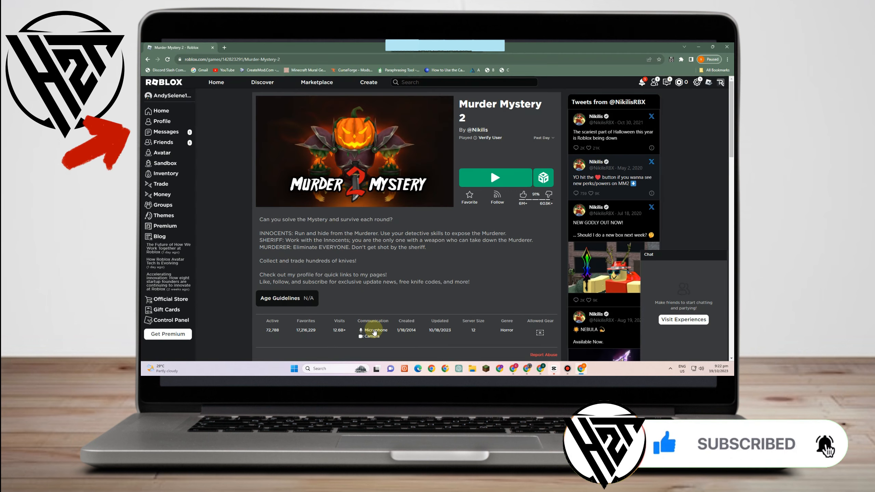
scroll("down", 3)
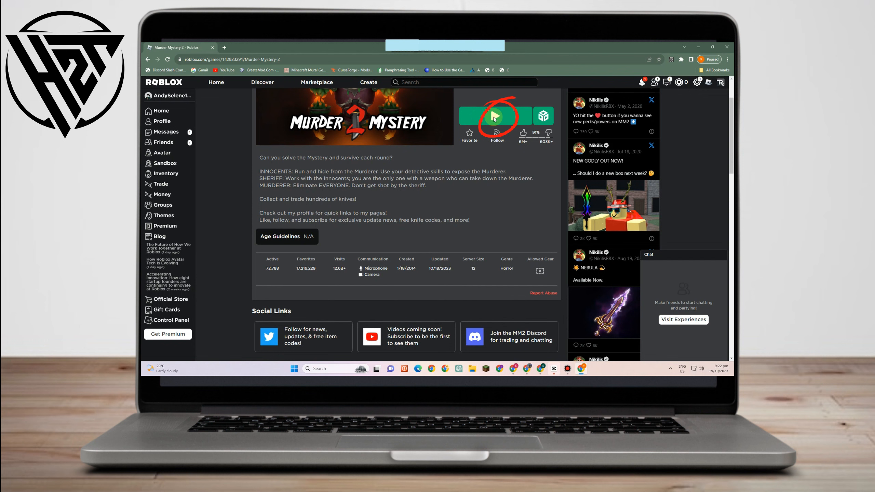
left_click(494, 117)
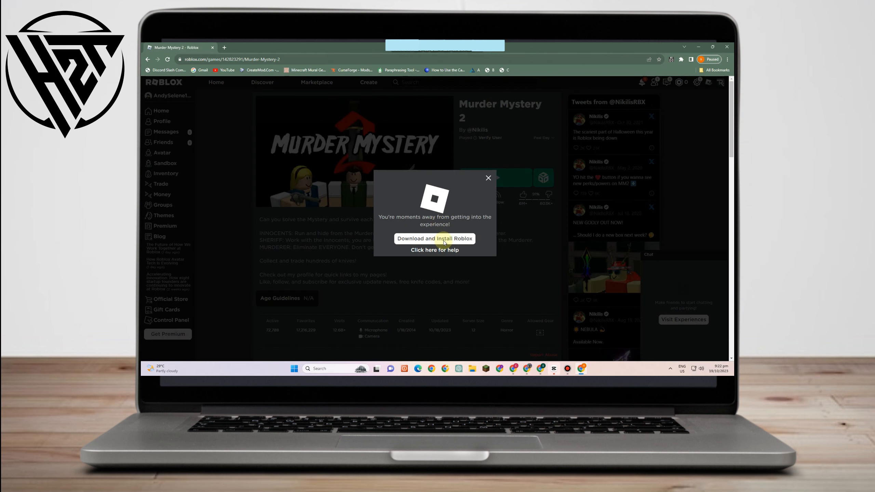
left_click(435, 238)
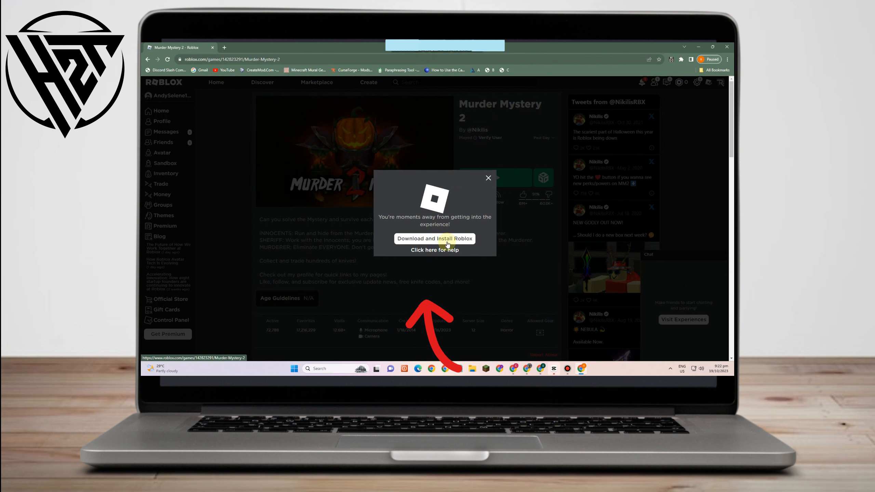
left_click(434, 239)
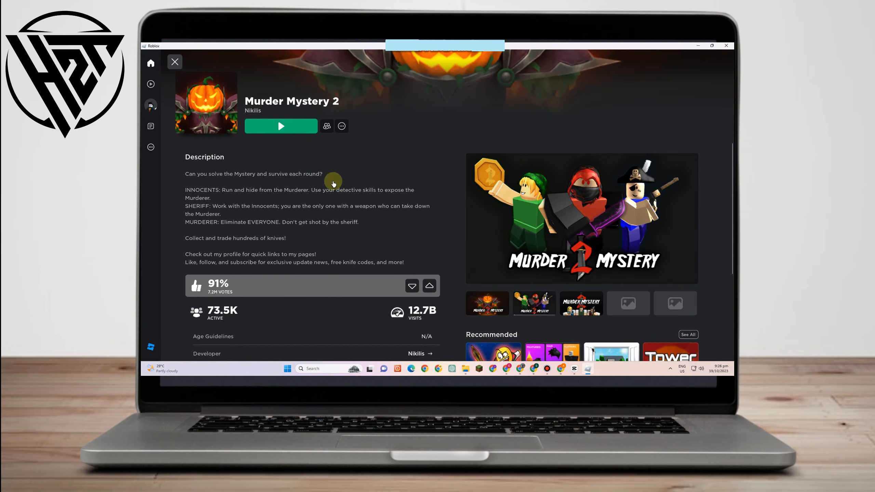
Step: Check the Communication section lists Microphone and Camera, then join with the green Play button
scroll("down", 3)
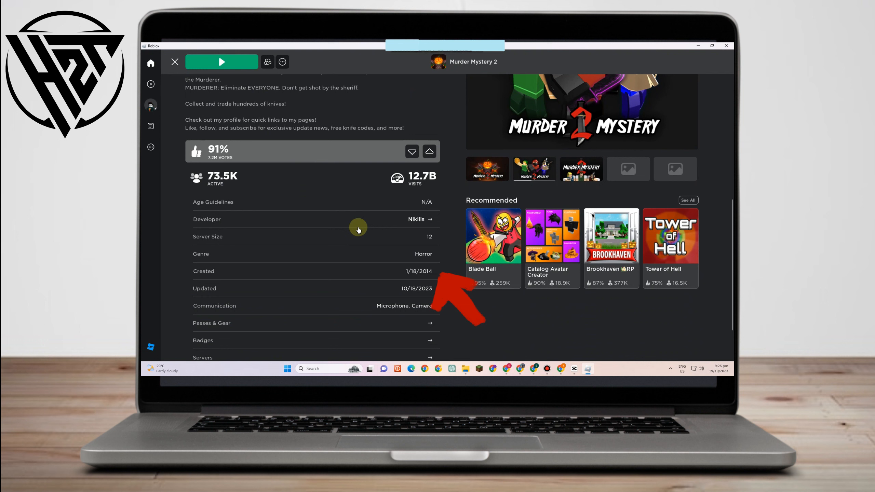
scroll("down", 3)
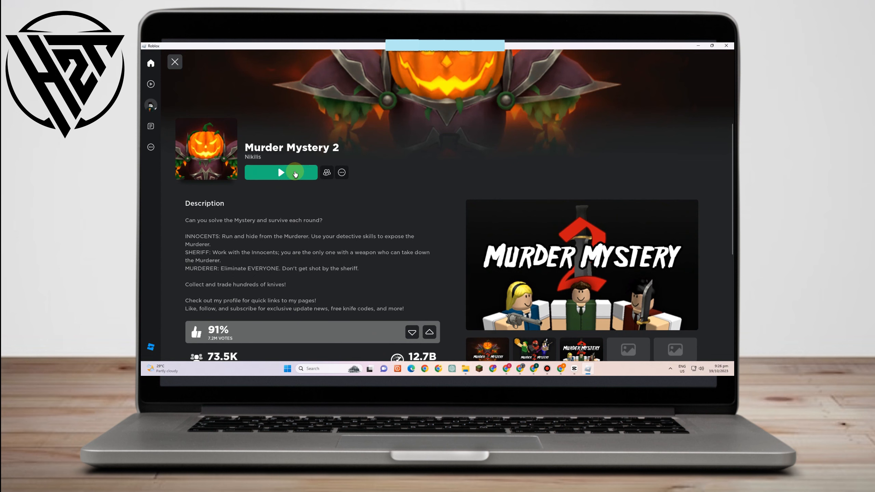
left_click(281, 172)
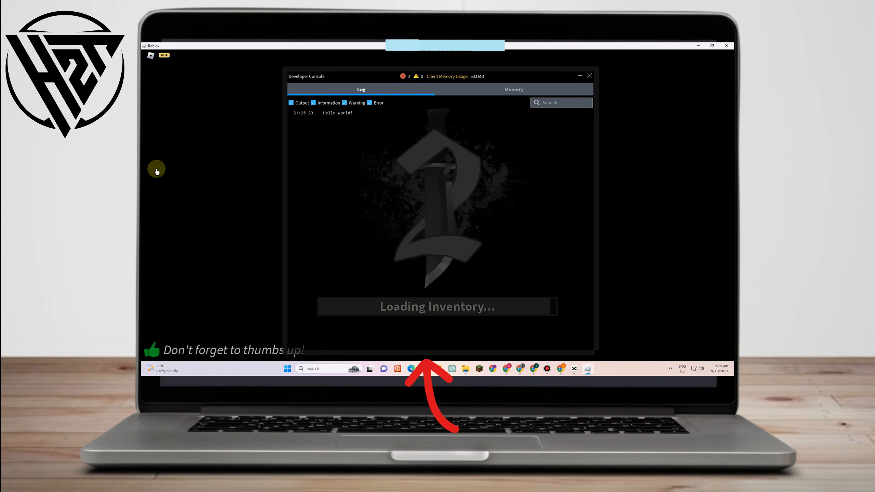
mouse_move(676, 151)
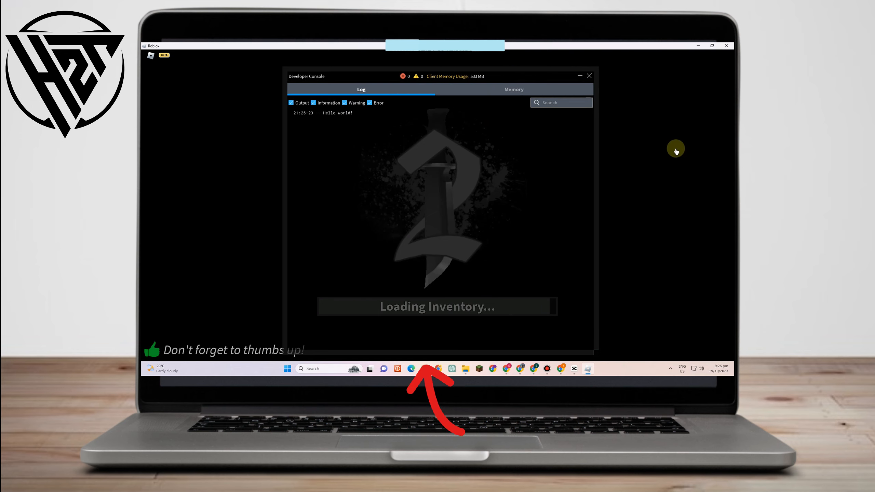
mouse_move(590, 75)
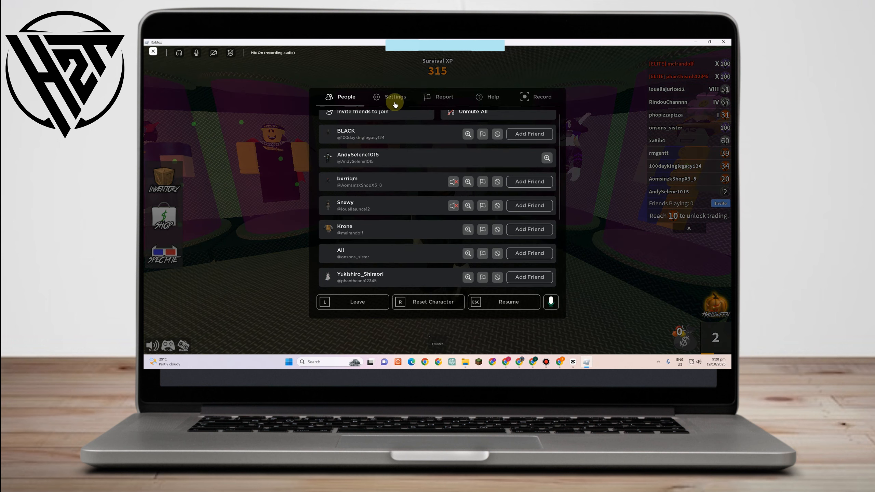
Step: Set Output Device in the in-game Settings to Speakers (Realtek High Definition Audio)
scroll("down", 3)
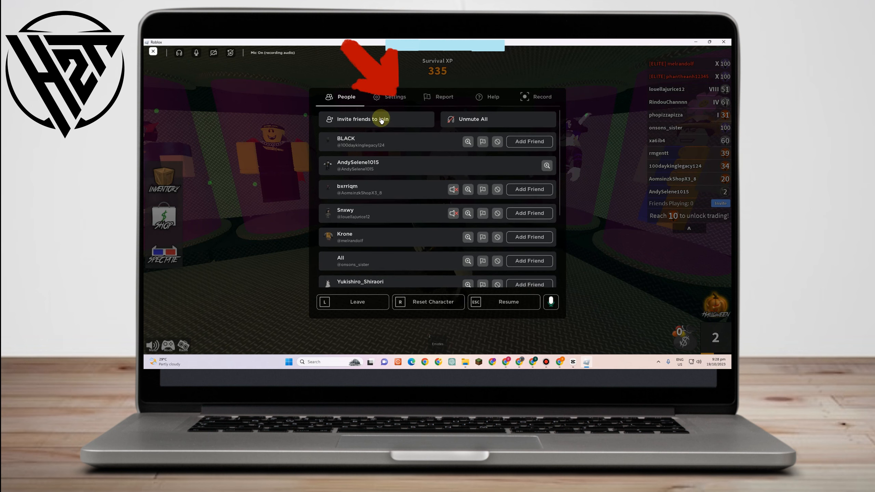
left_click(394, 96)
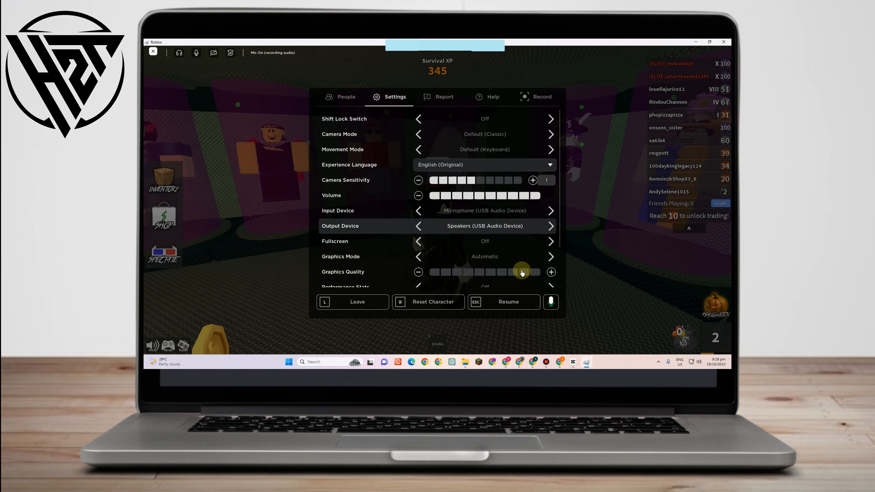
scroll("down", 3)
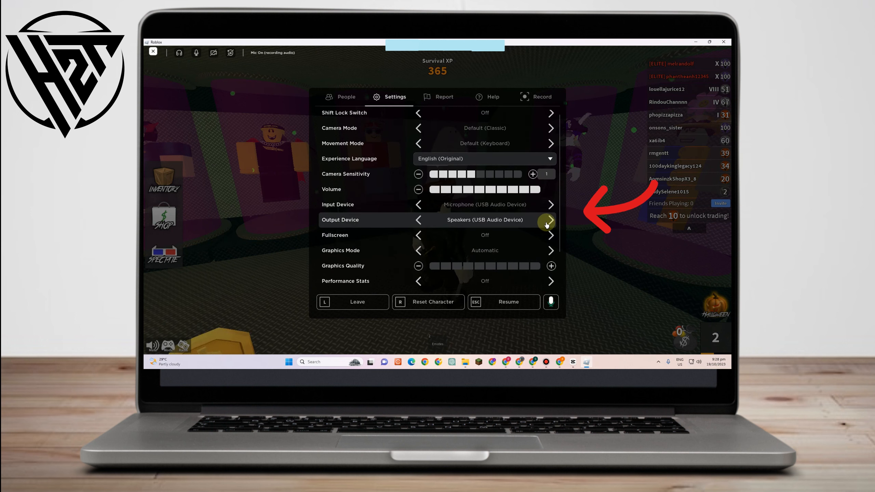
left_click(550, 220)
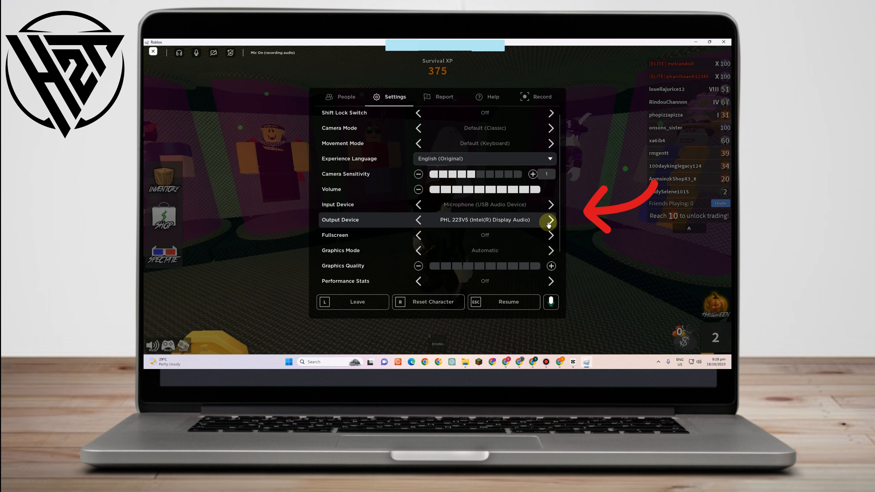
left_click(550, 220)
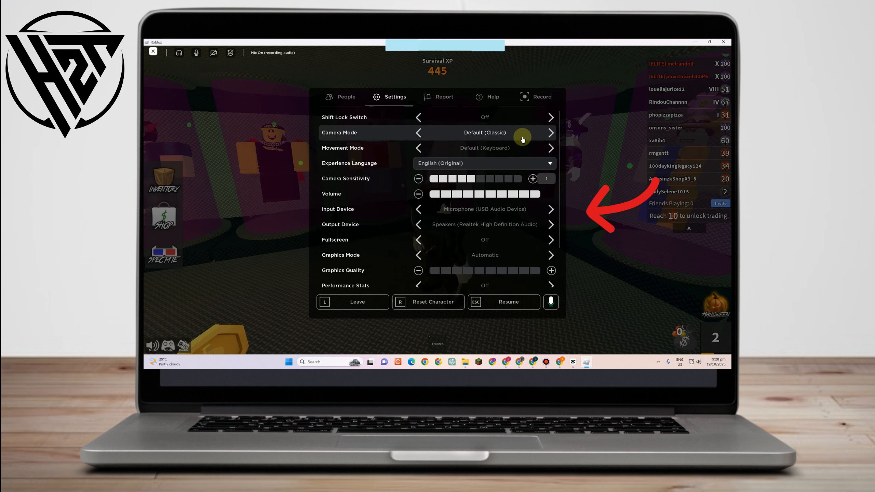
scroll("down", 3)
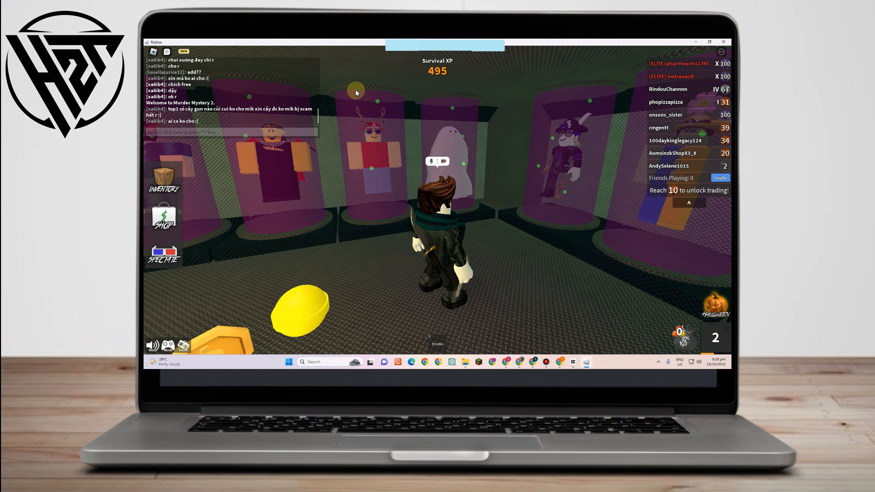
Step: Dismiss the player menu, avatar view and Developer Console to resume the round as Innocent
key("Escape")
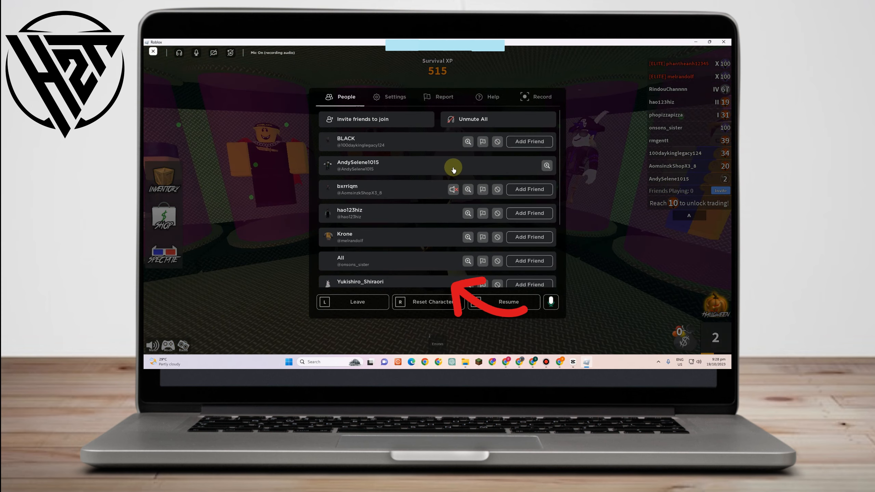
left_click(547, 166)
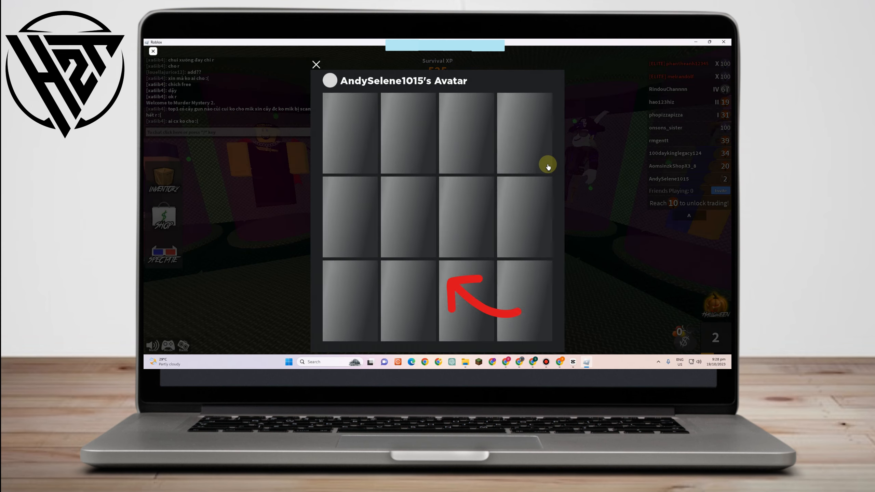
left_click(315, 65)
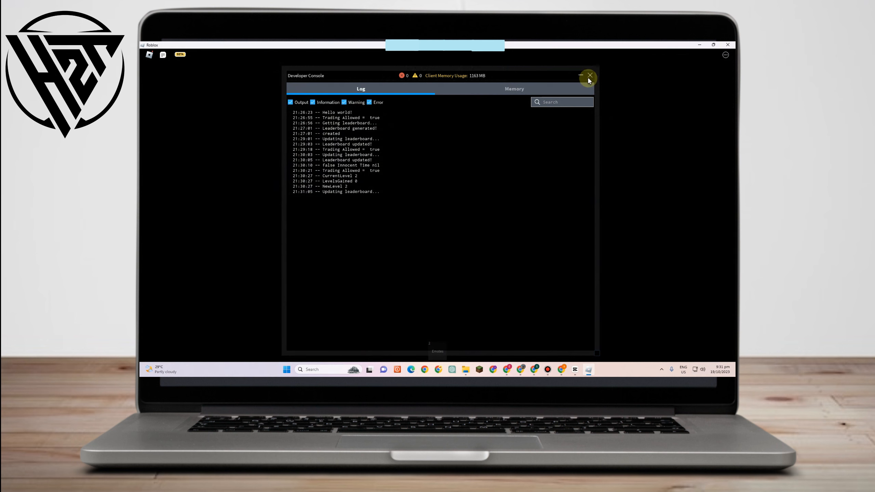
left_click(589, 75)
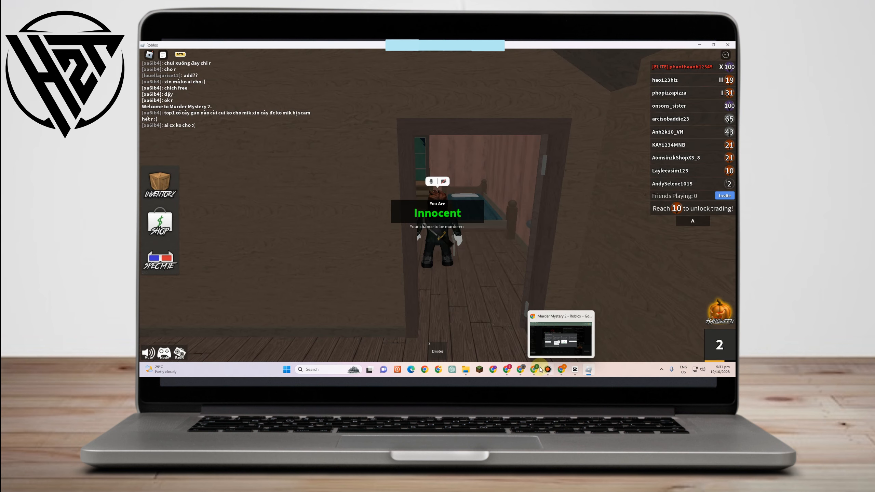